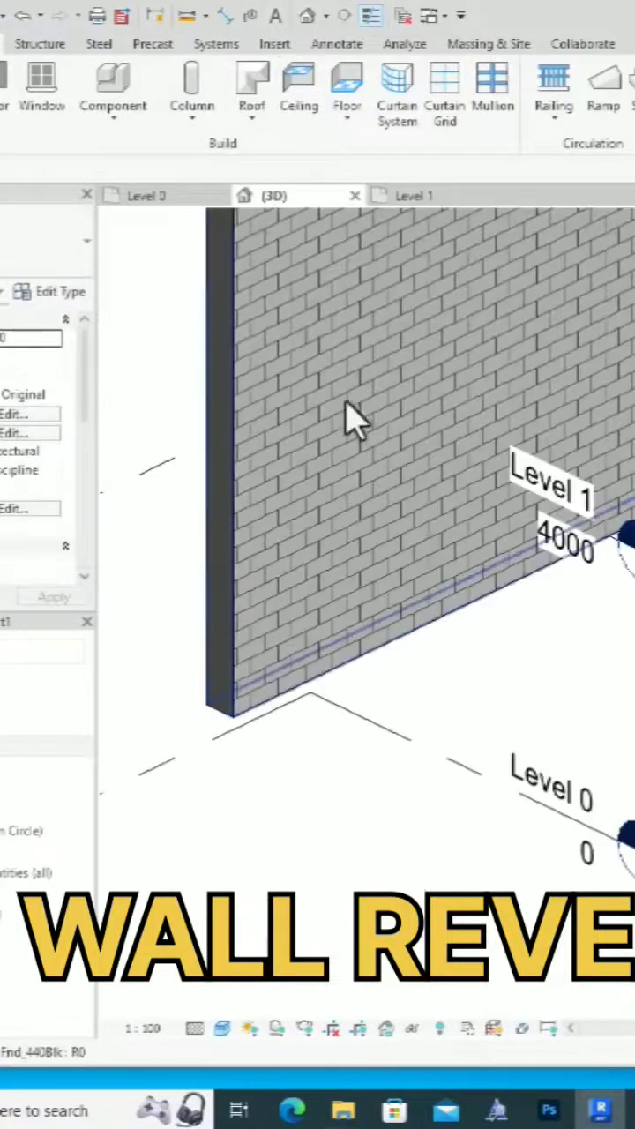
- Add horizontal and vertical reveal grooves to the brick wall with Wall: Reveal
left_click(353, 423)
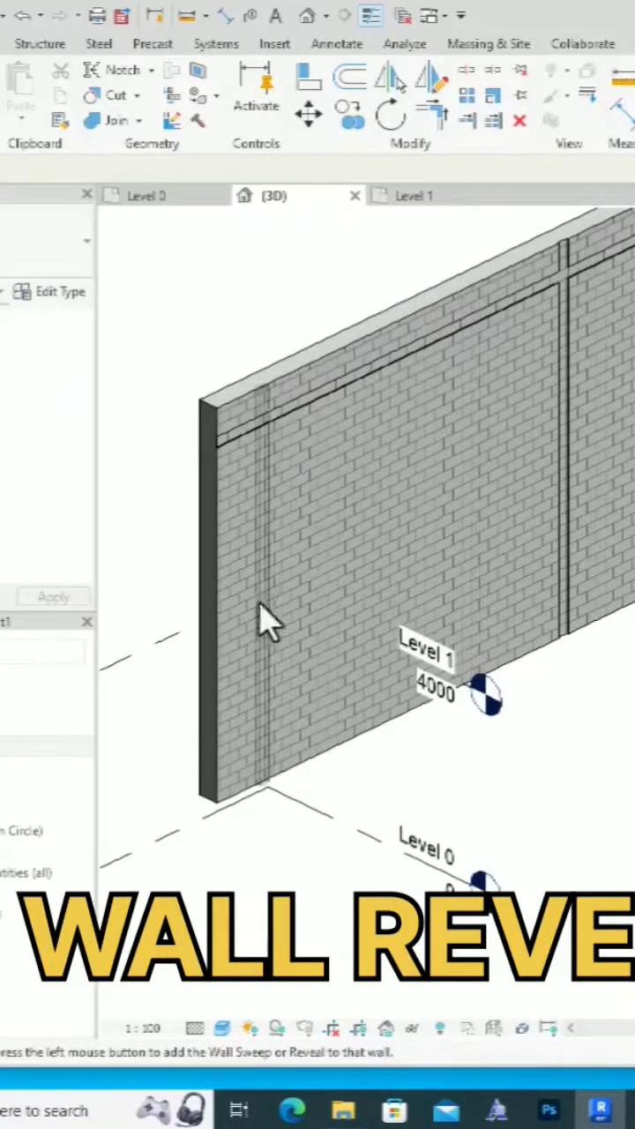
mouse_move(54, 303)
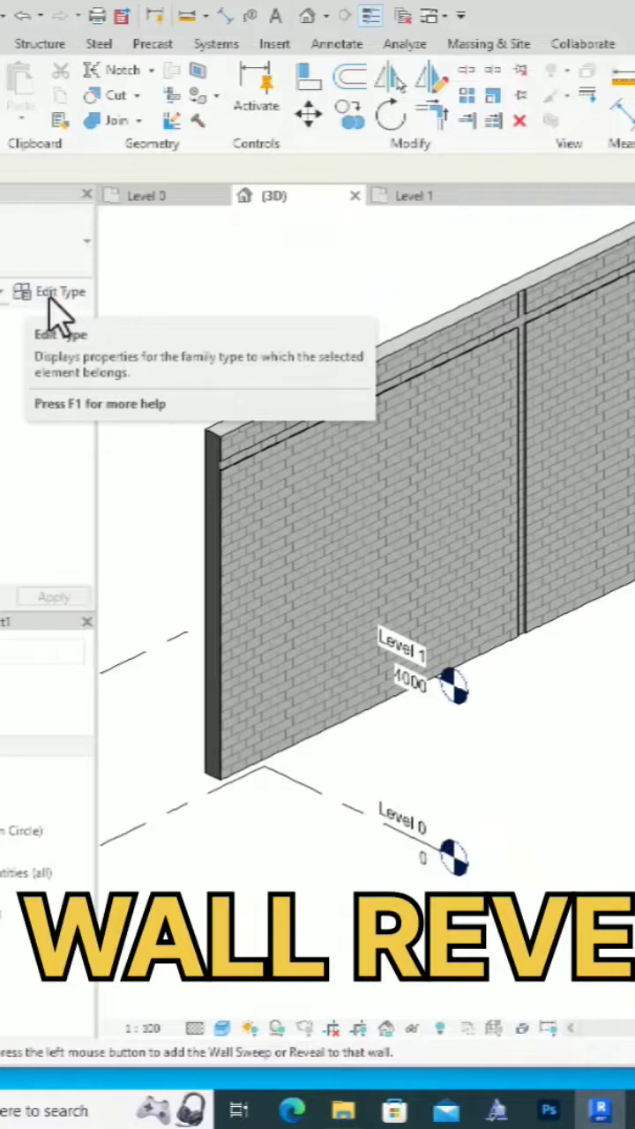
- Edit the Reveal type to see its Default Setback and Profile parameters
left_click(50, 291)
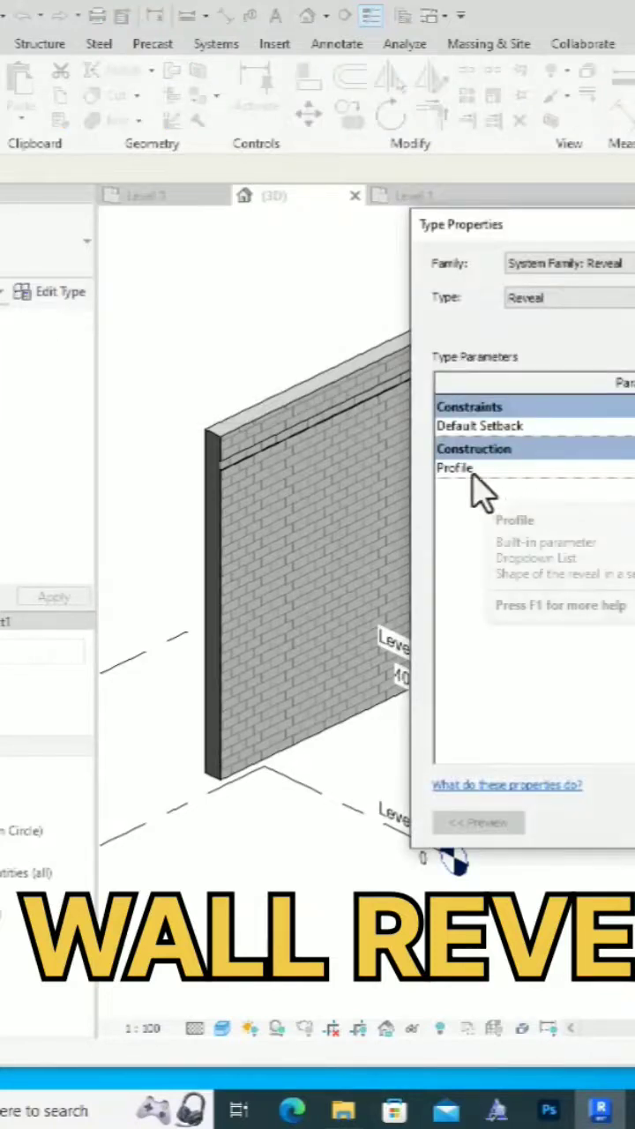